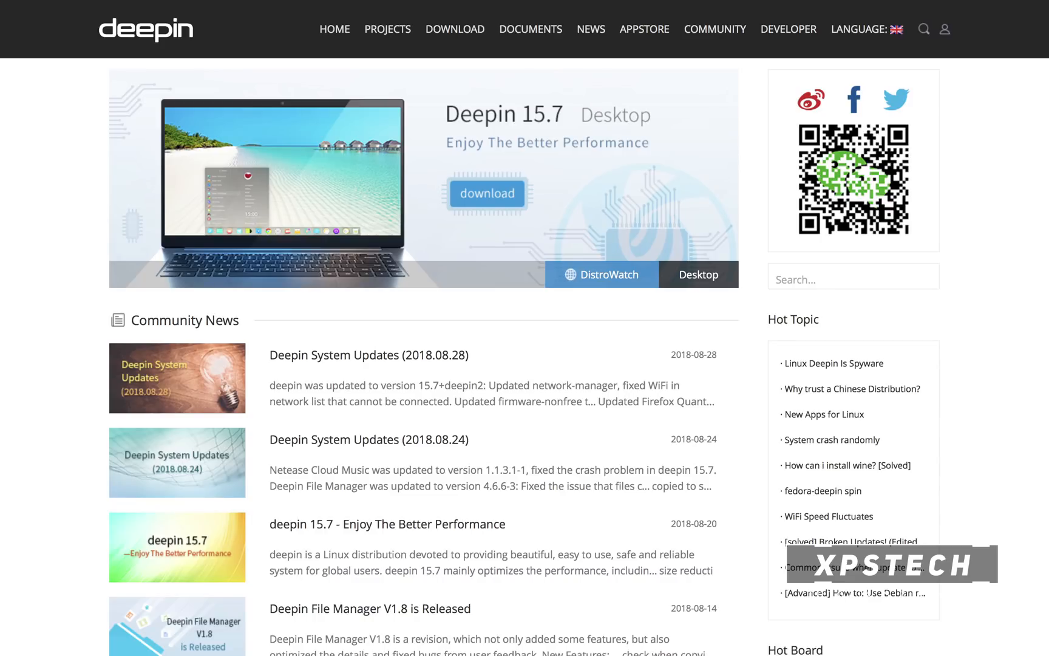
Step: Open the full Power Management settings in Deepin Control Center
left_click(454, 29)
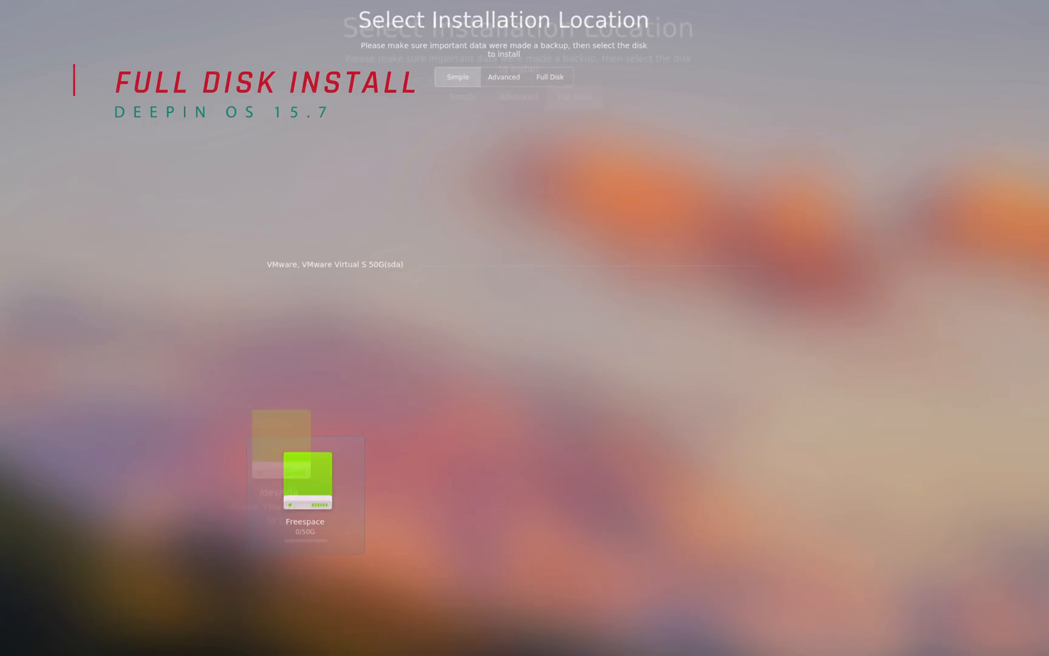
left_click(573, 97)
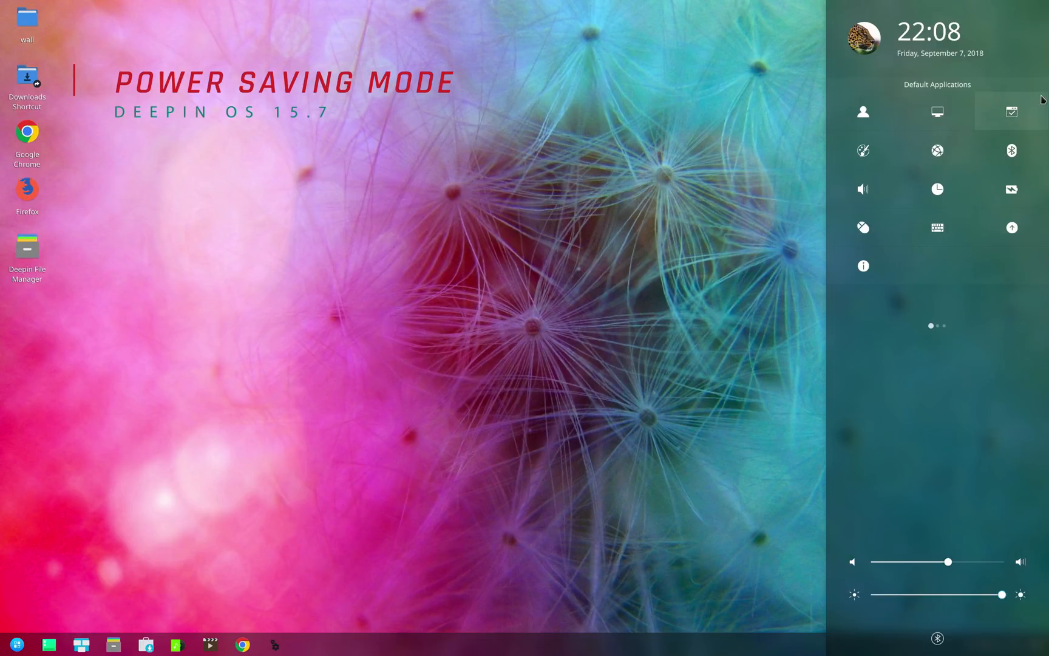
left_click(1011, 111)
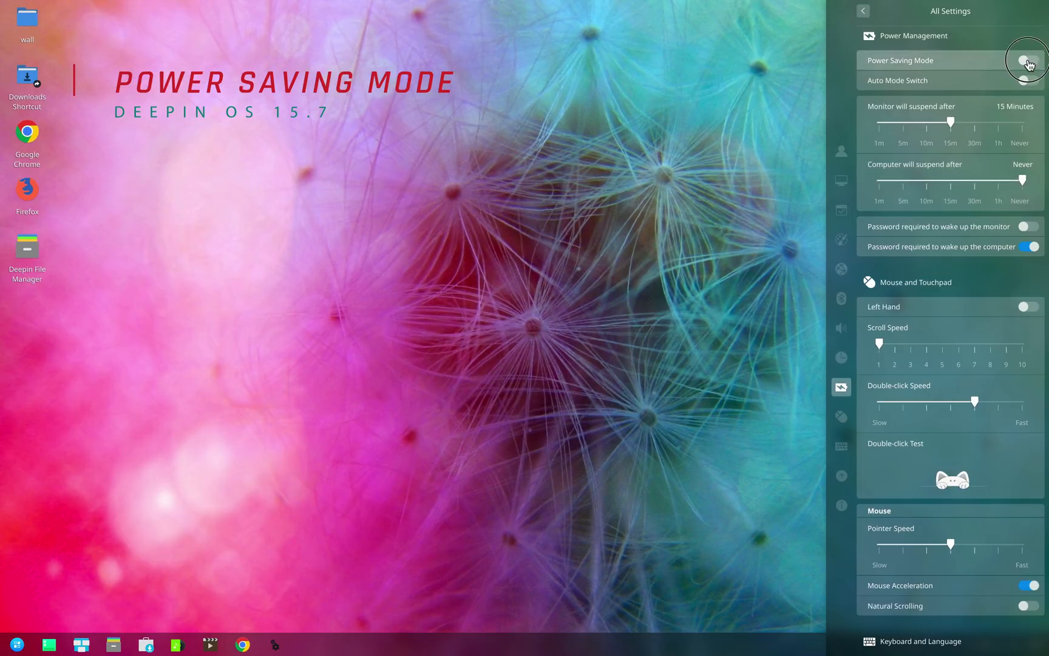
Step: Switch on Power Saving Mode, then Auto Mode Switch
left_click(1028, 60)
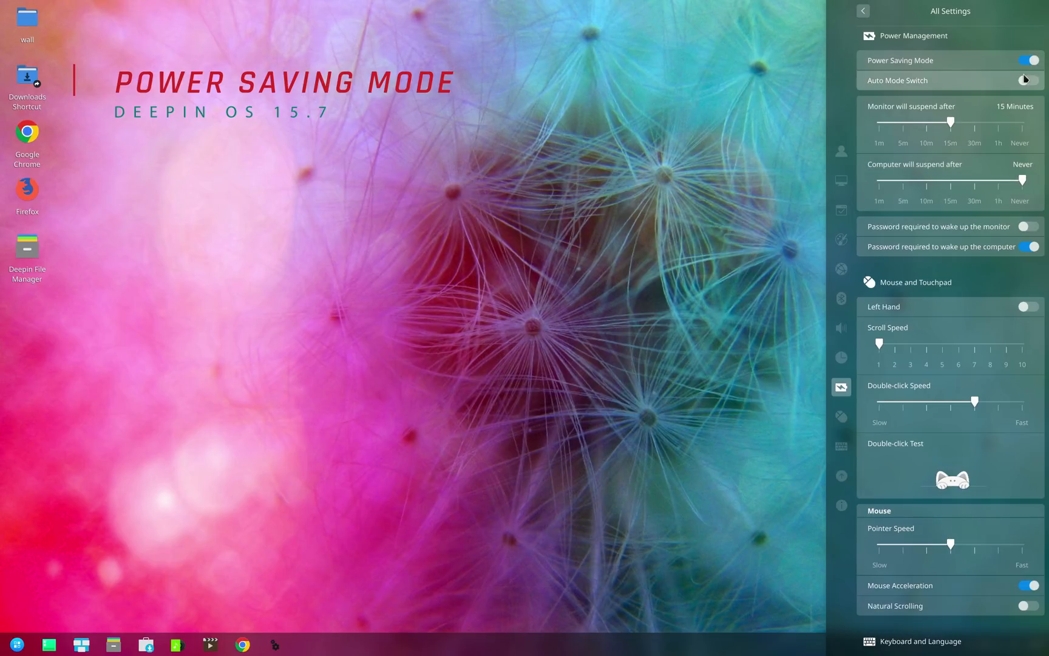
left_click(1028, 80)
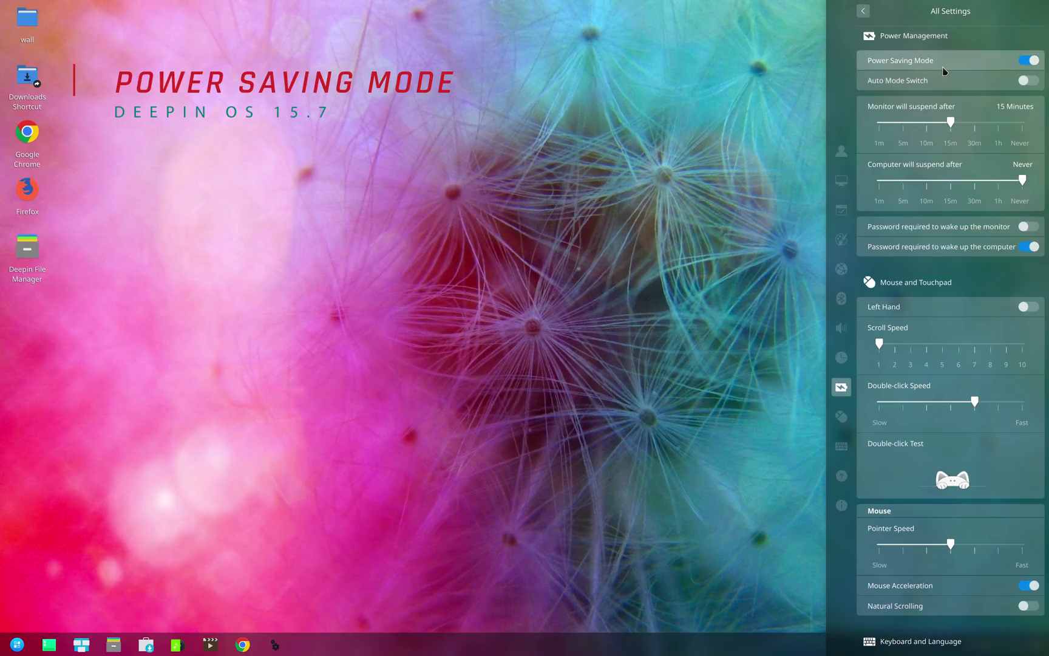
mouse_move(769, 166)
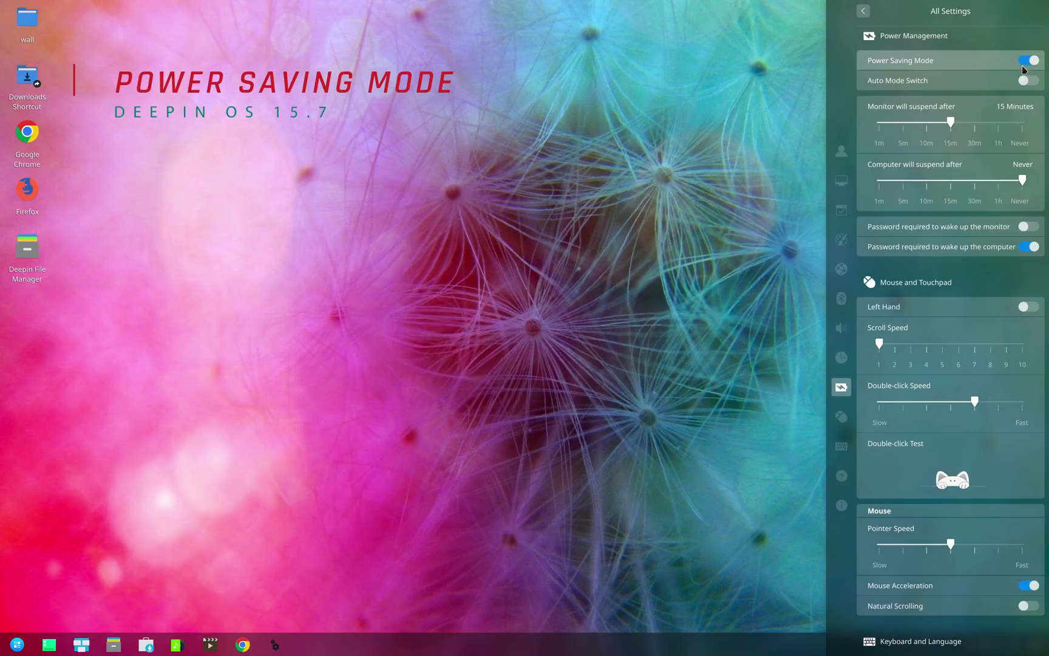
left_click(1028, 80)
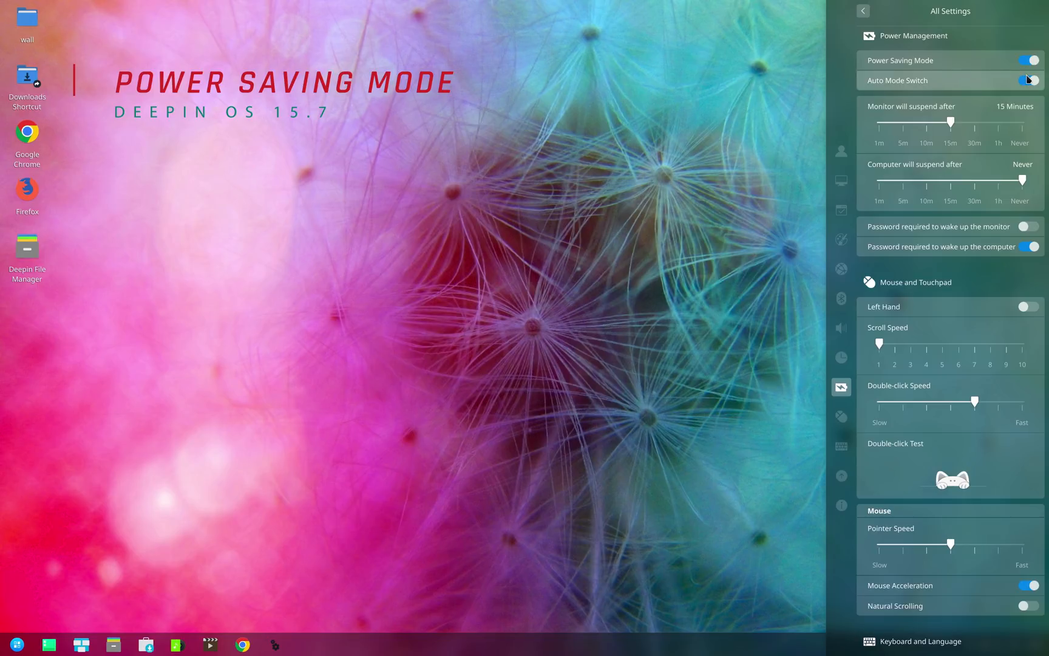
left_click(1029, 80)
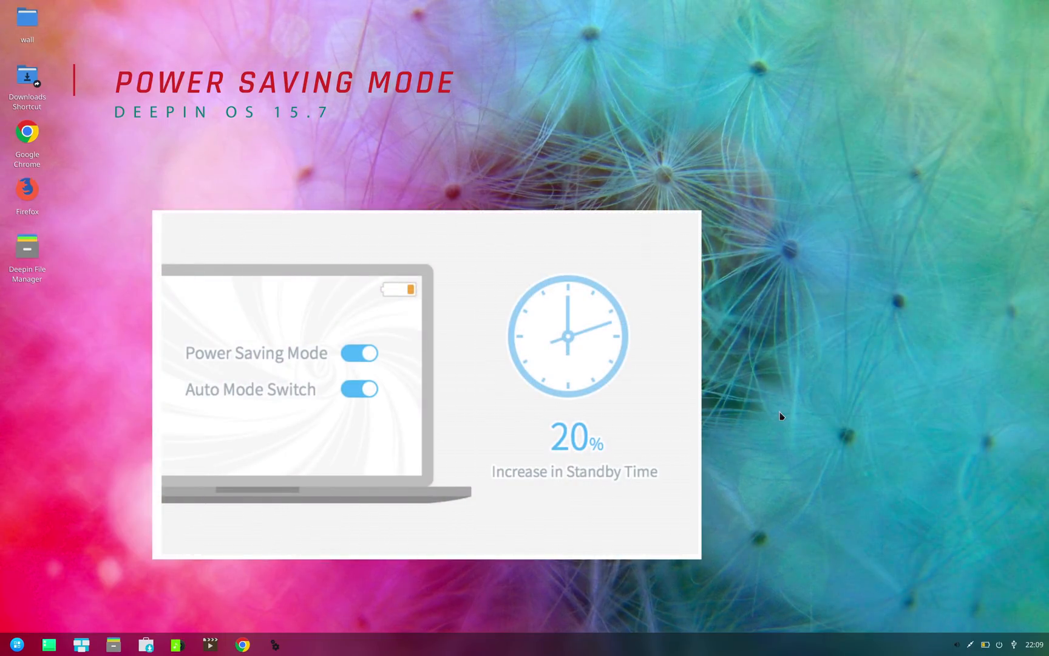
mouse_move(838, 517)
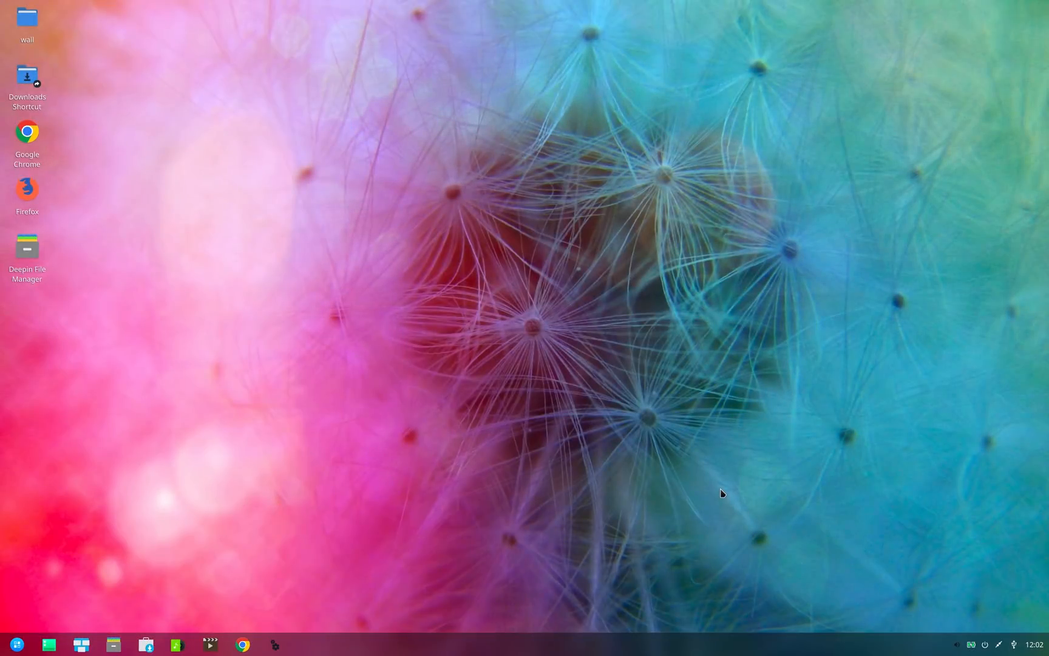
mouse_move(99, 582)
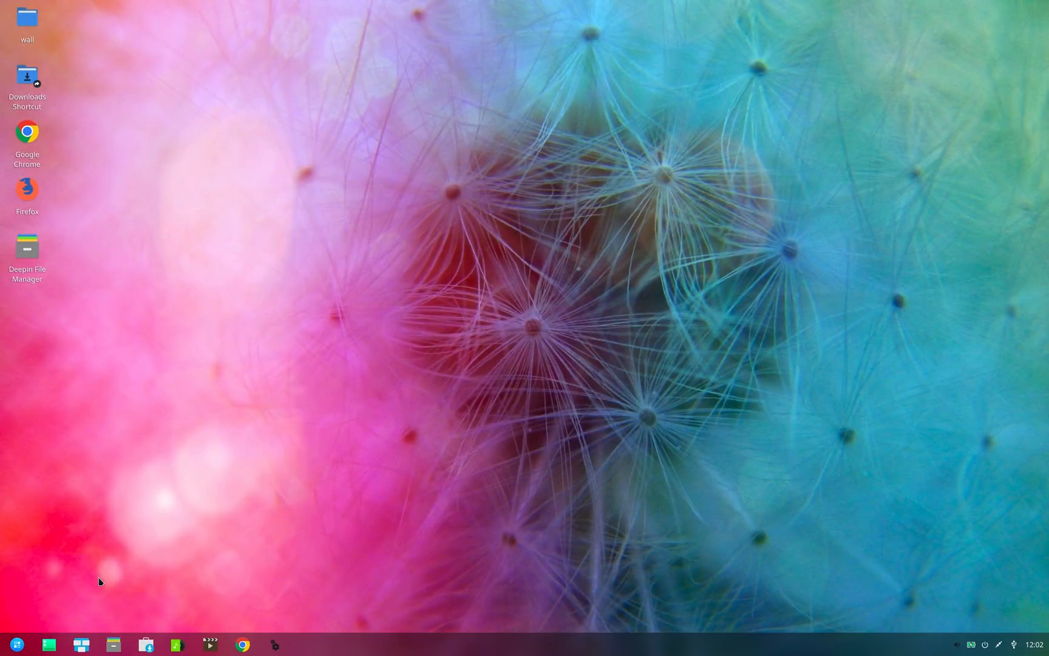
left_click(16, 644)
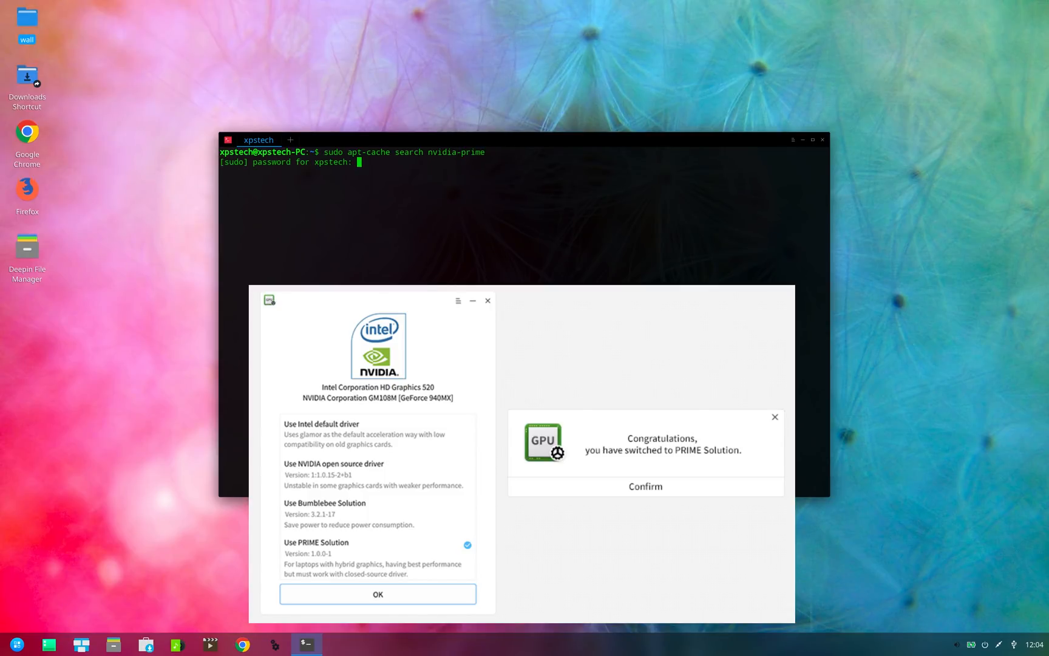
Step: Accept Use PRIME Solution and confirm the graphics driver switch
key("Return")
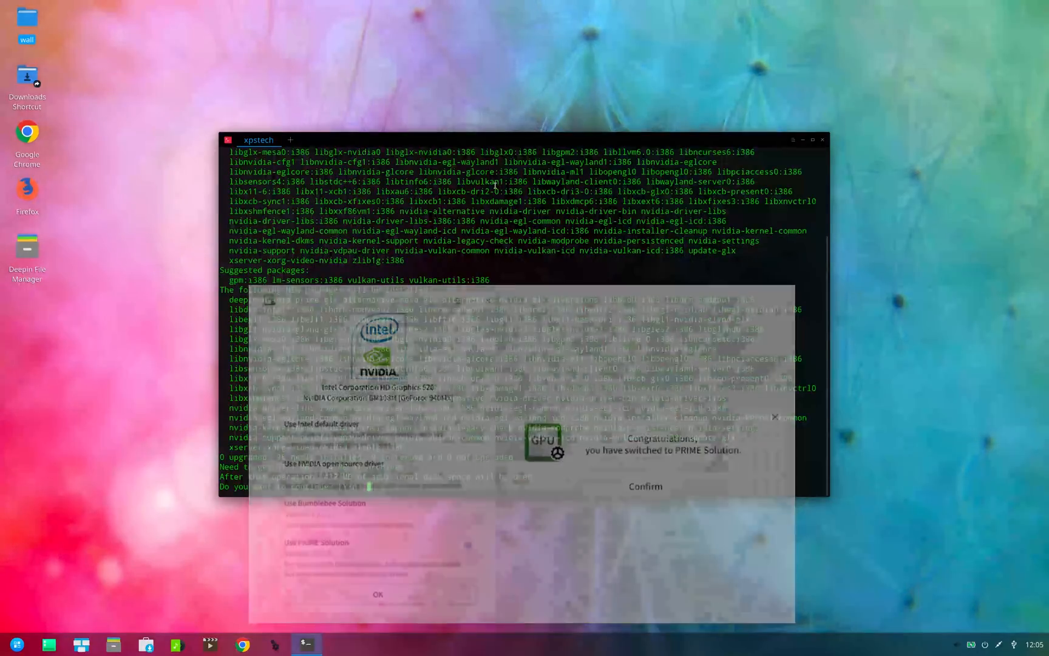
left_click(644, 486)
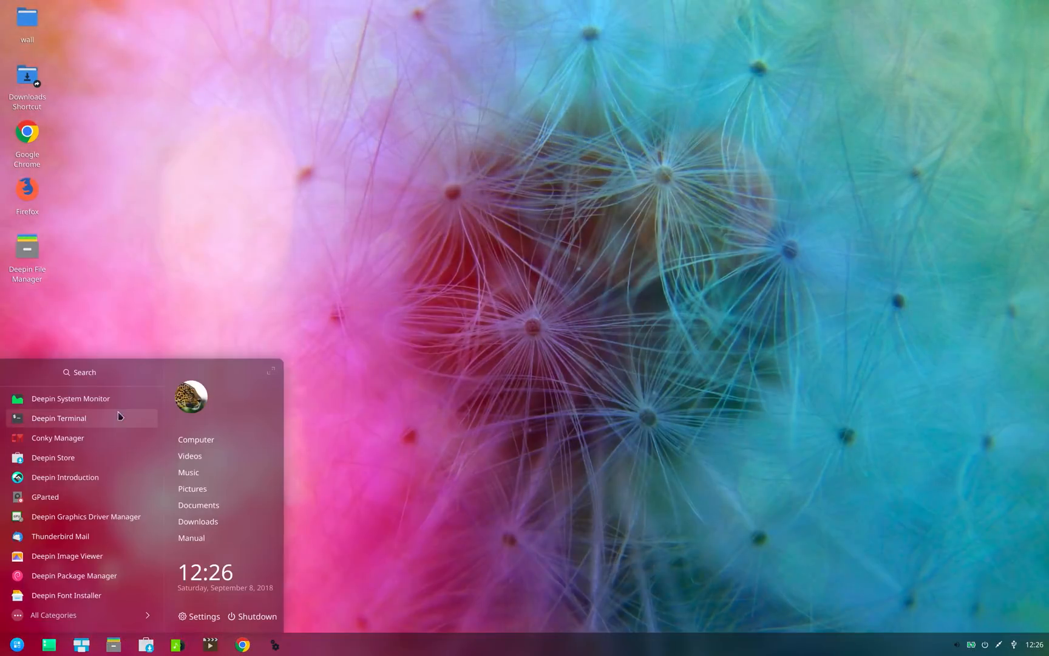
Step: Launch Deepin File Manager from the dock
left_click(393, 481)
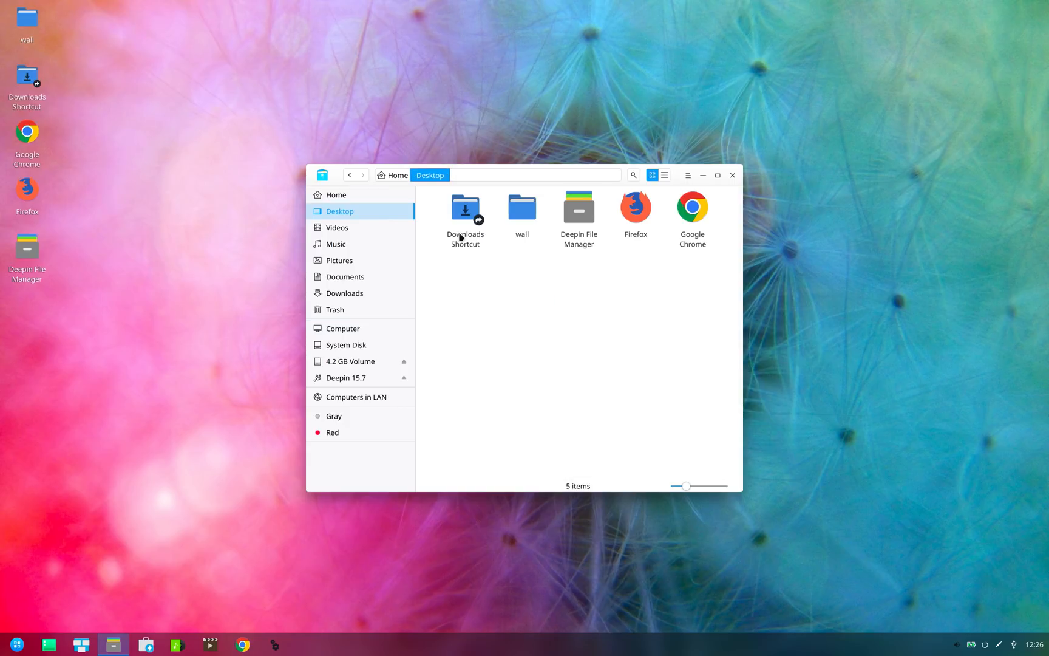
mouse_move(732, 176)
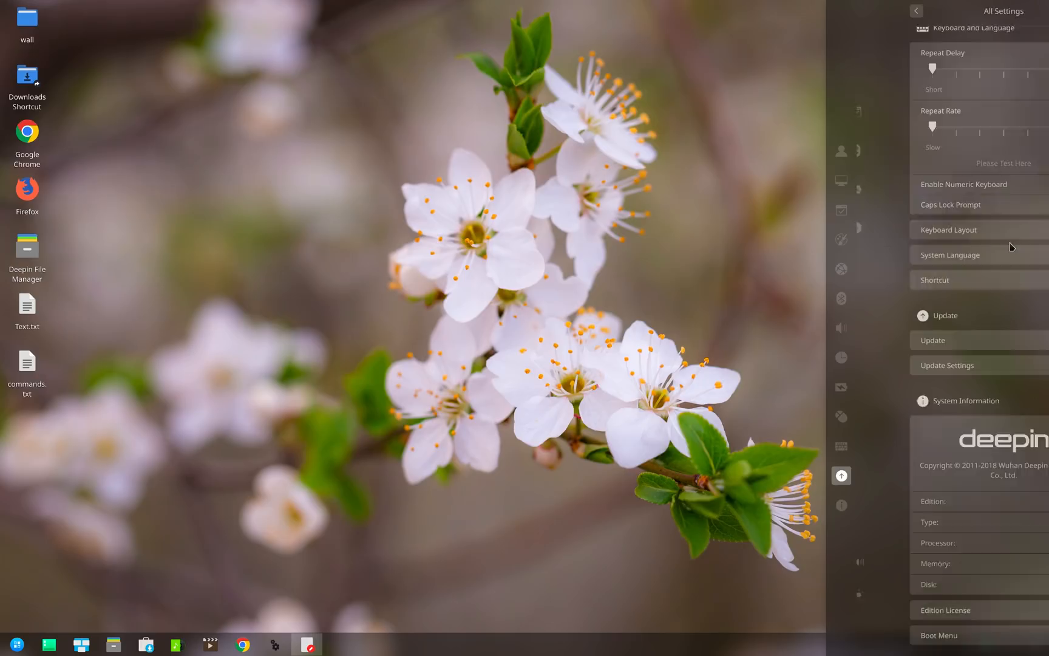
Step: Open Update Settings, show the mirror list, and run Test Speed on all mirrors
left_click(946, 365)
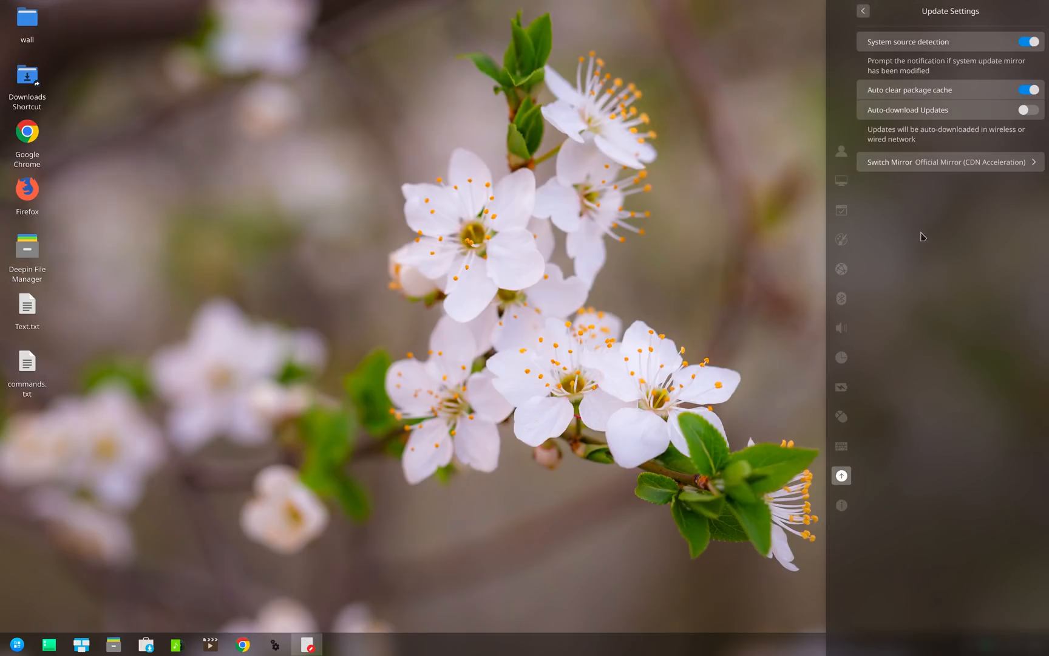
left_click(946, 162)
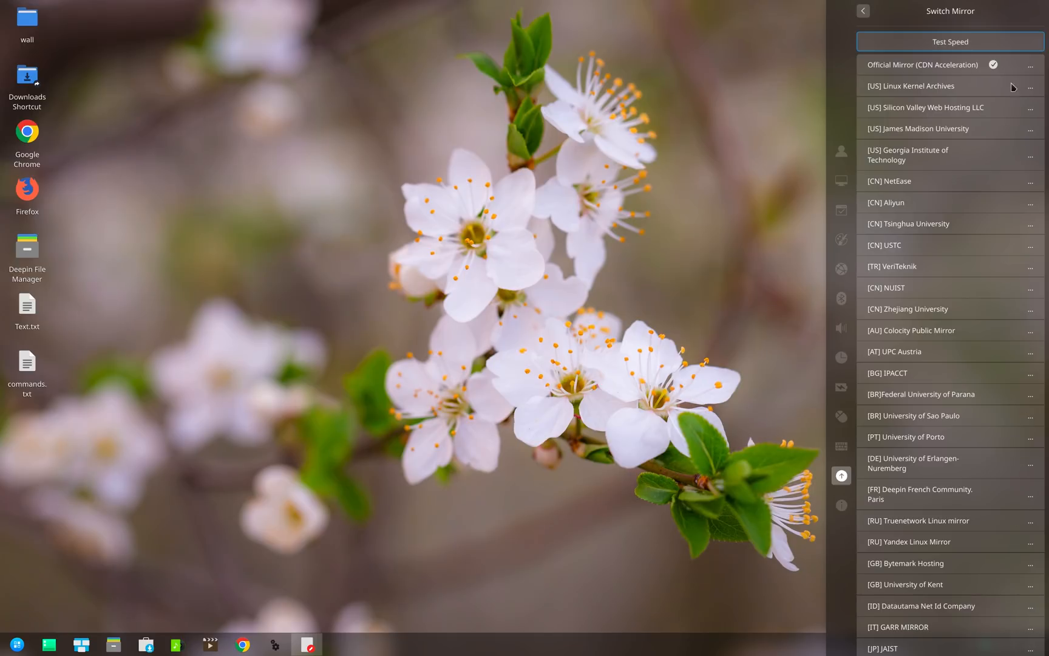
mouse_move(985, 298)
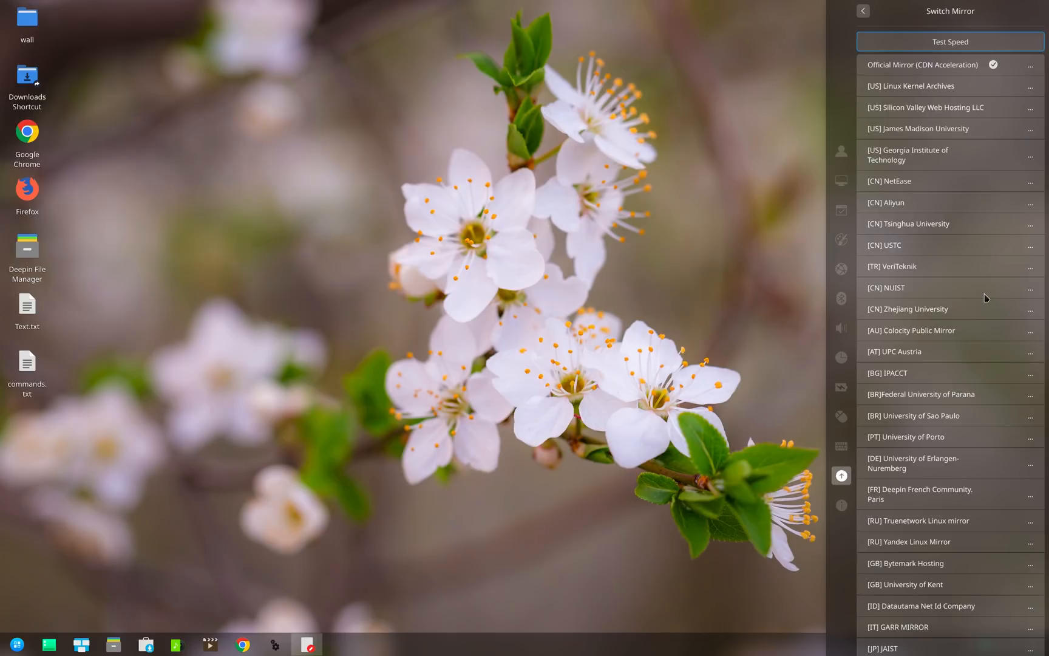
left_click(949, 42)
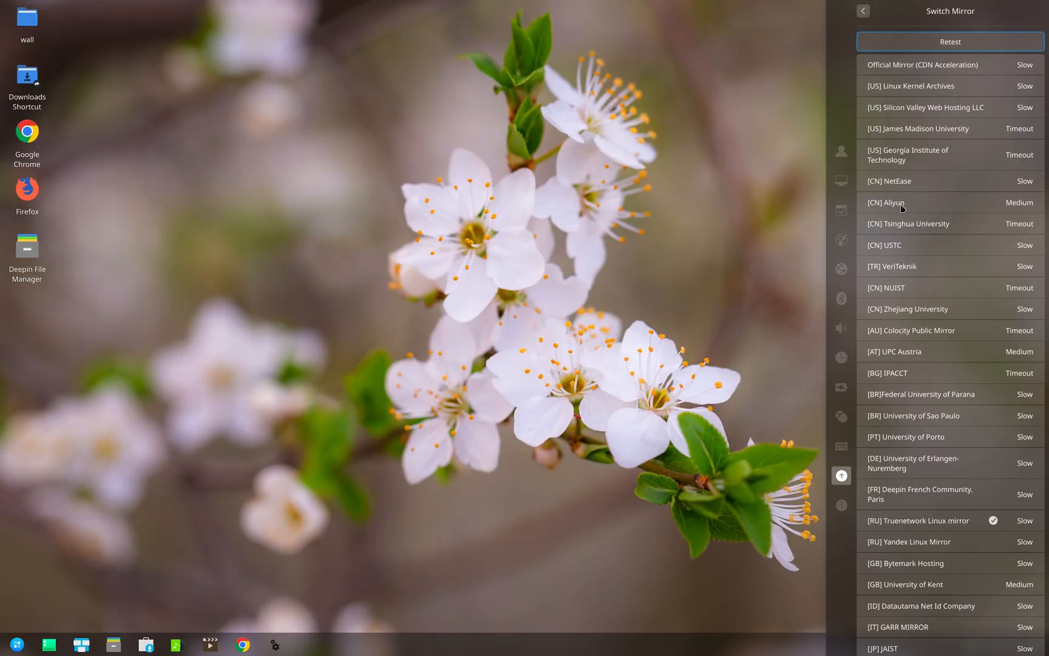
mouse_move(946, 618)
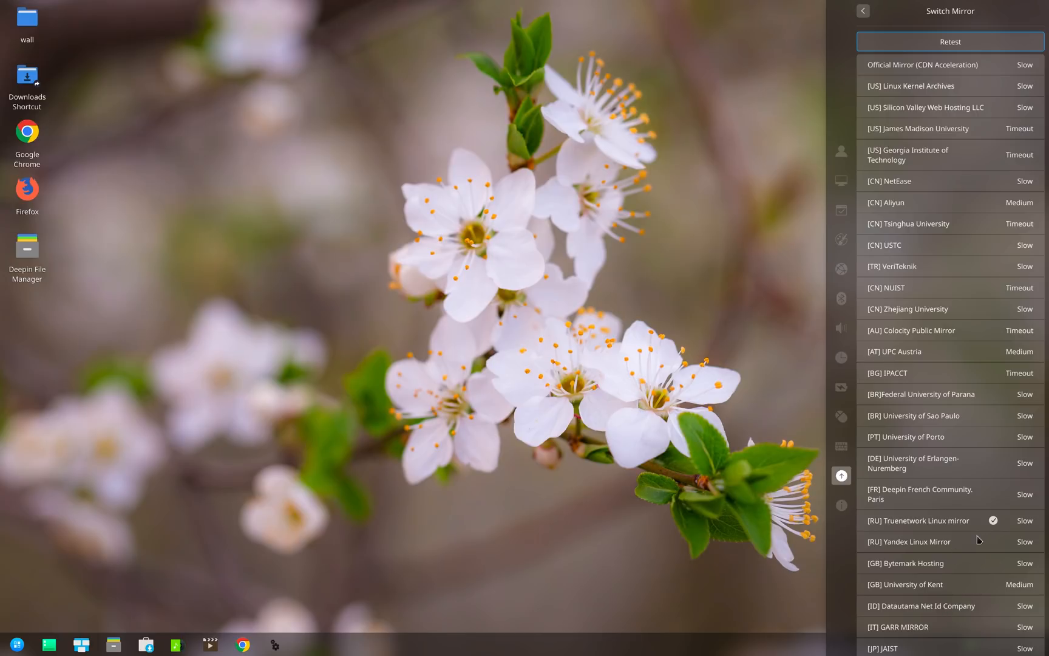
mouse_move(480, 529)
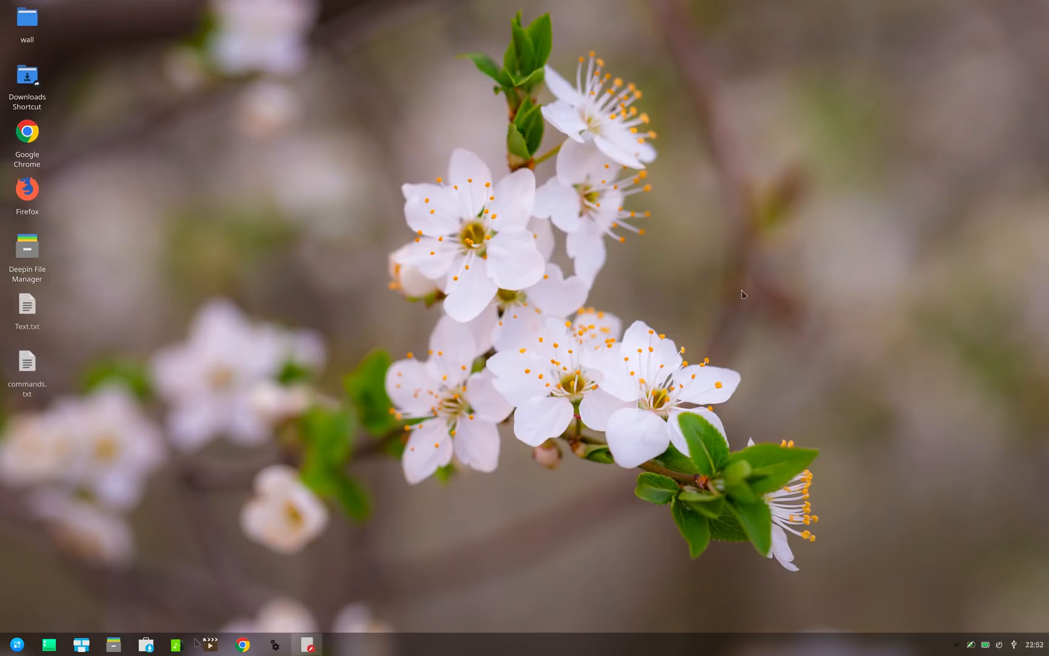
mouse_move(124, 572)
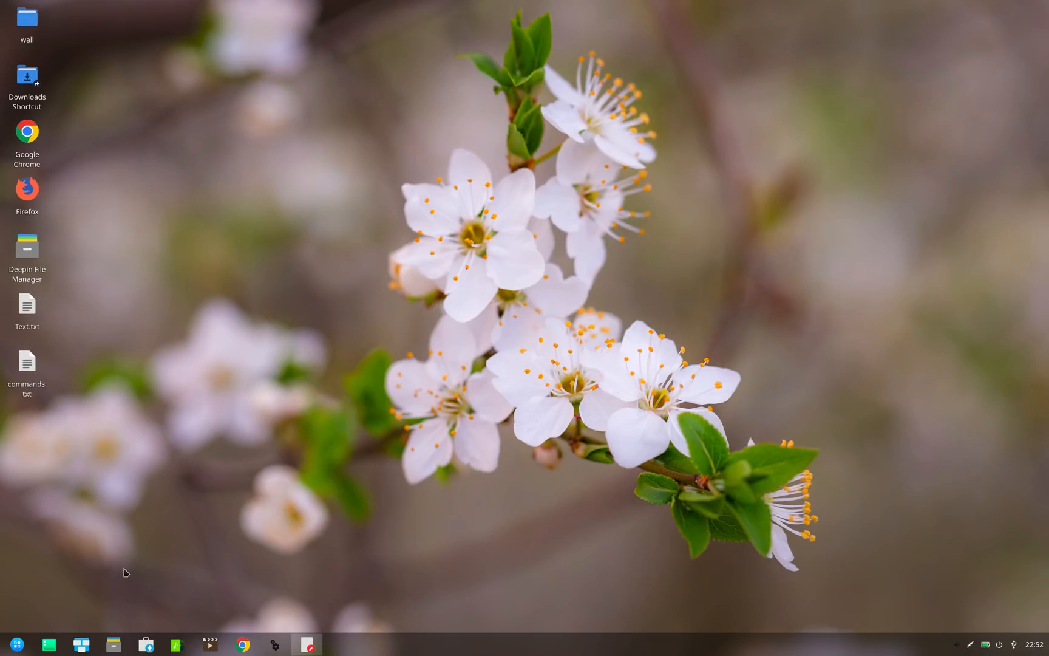
Step: Launch Deepin Terminal from the dock and bring its window forward
left_click(9, 644)
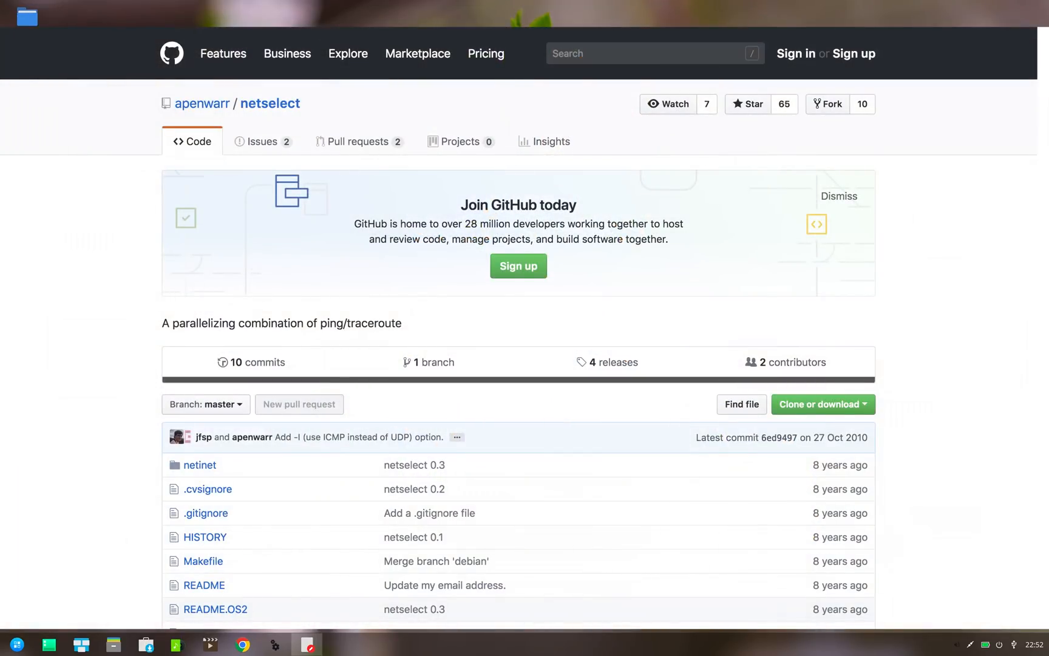
left_click(338, 645)
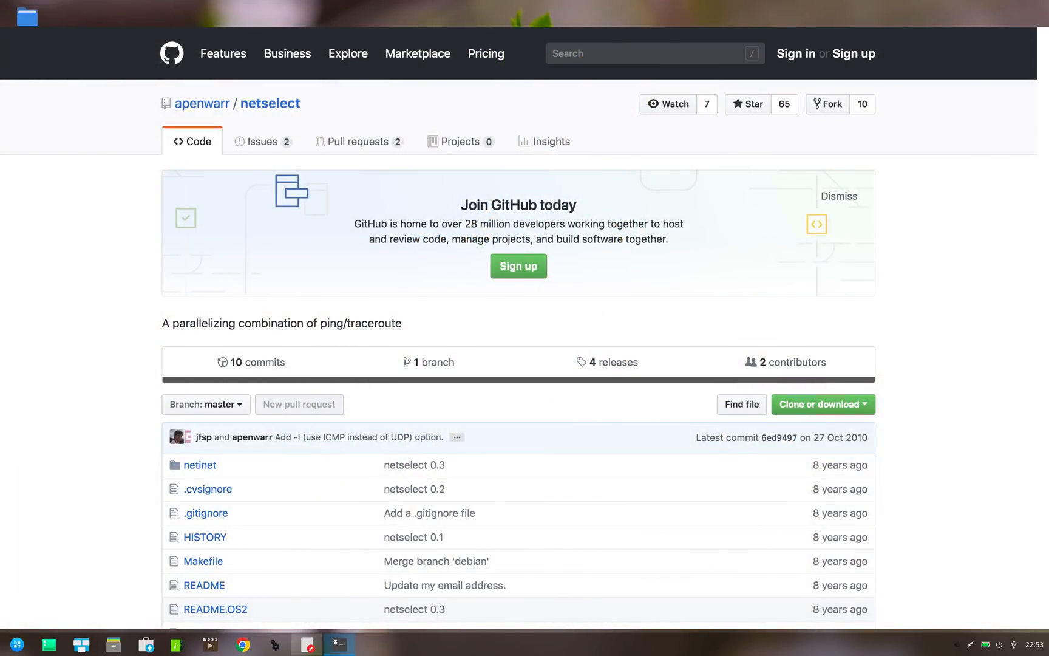
left_click(337, 644)
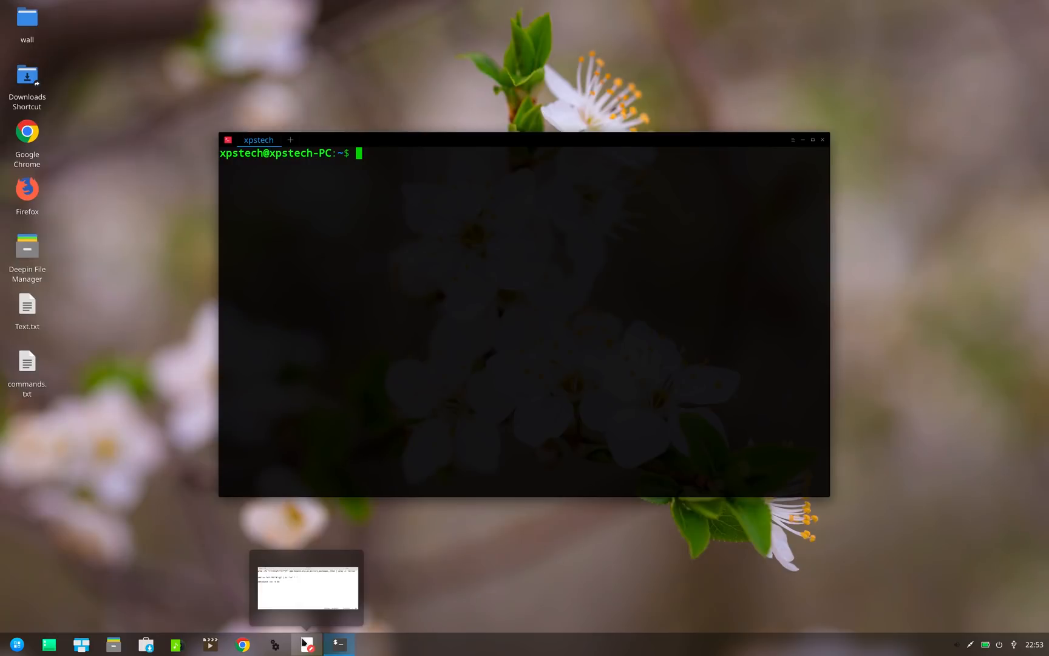
mouse_move(293, 621)
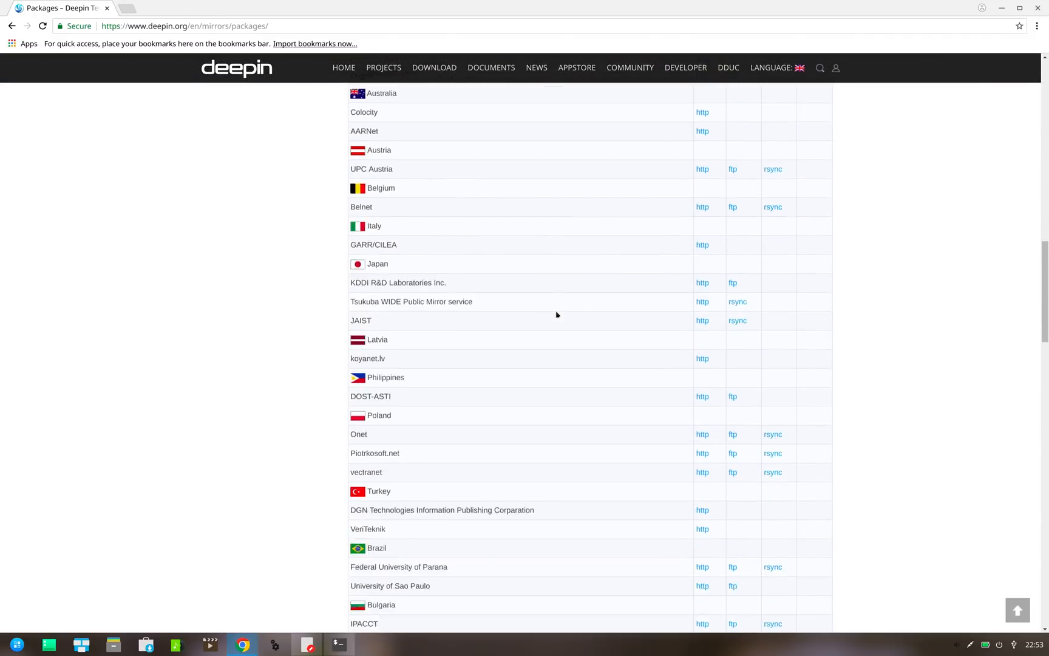
Step: Scroll down the deepin.org mirrors page to view the mirror table
scroll("down", 3)
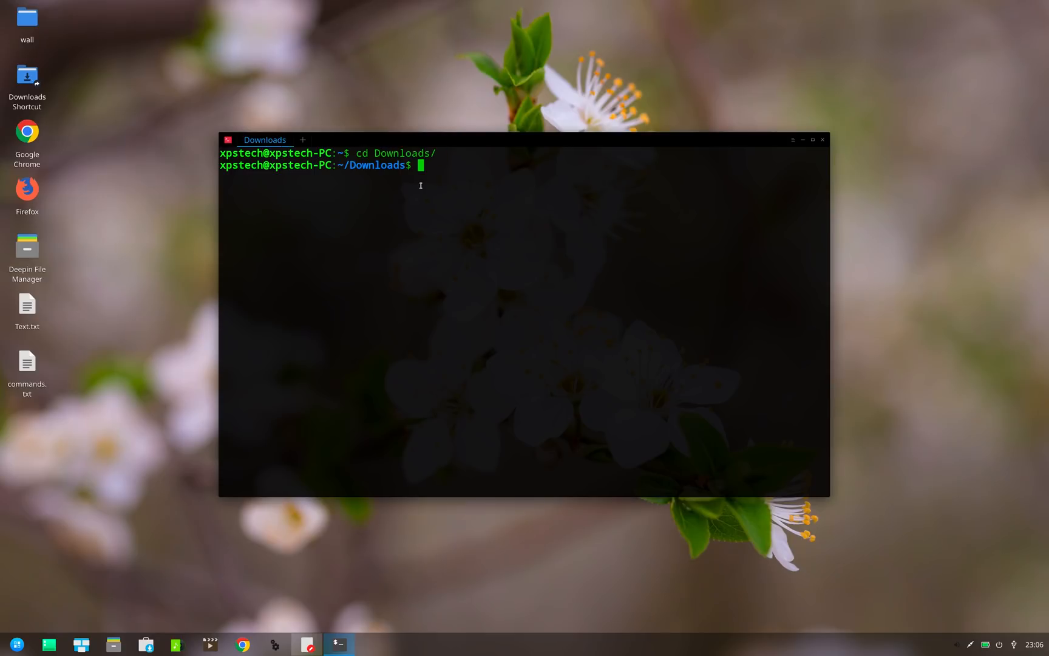
Step: Paste the grep -Po command into the terminal and scroll through the extracted mirror URLs
left_click(307, 645)
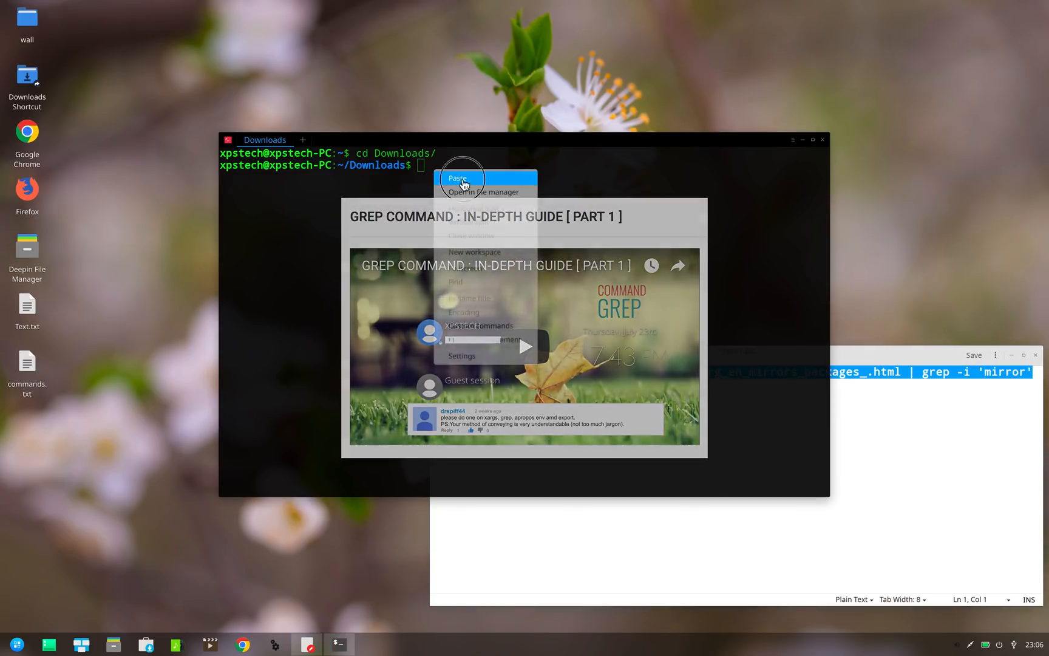
left_click(458, 178)
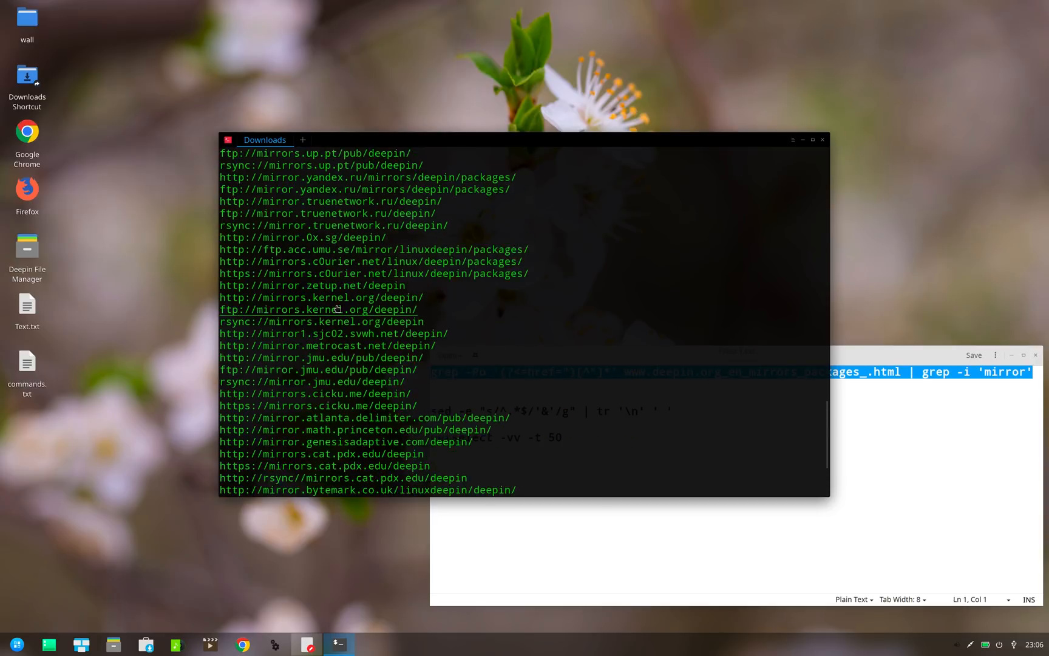
scroll("down", 3)
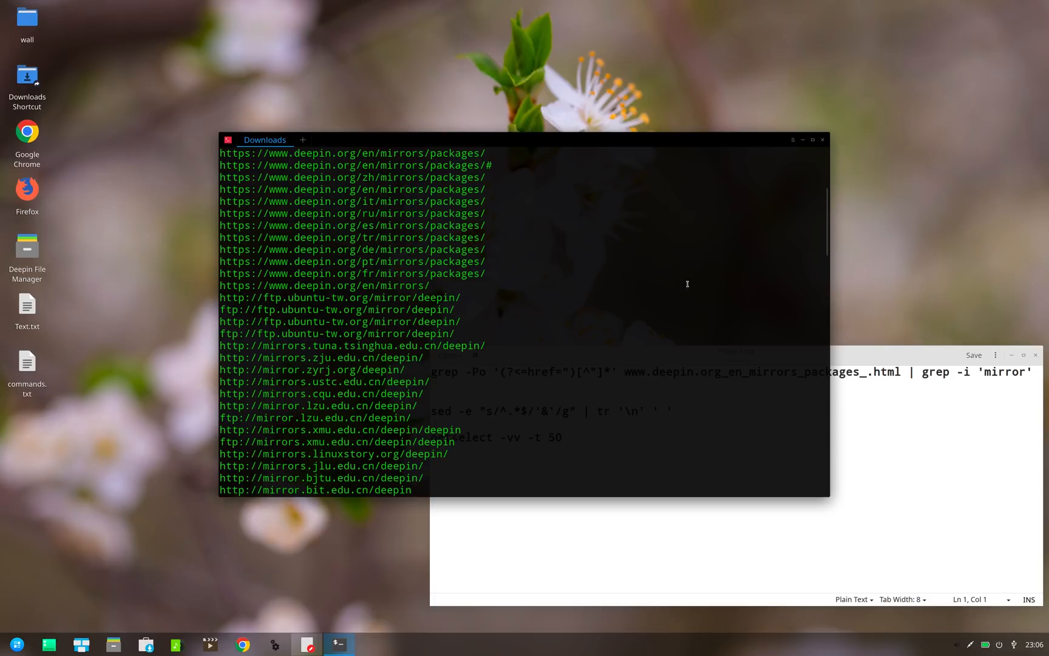
scroll("down", 3)
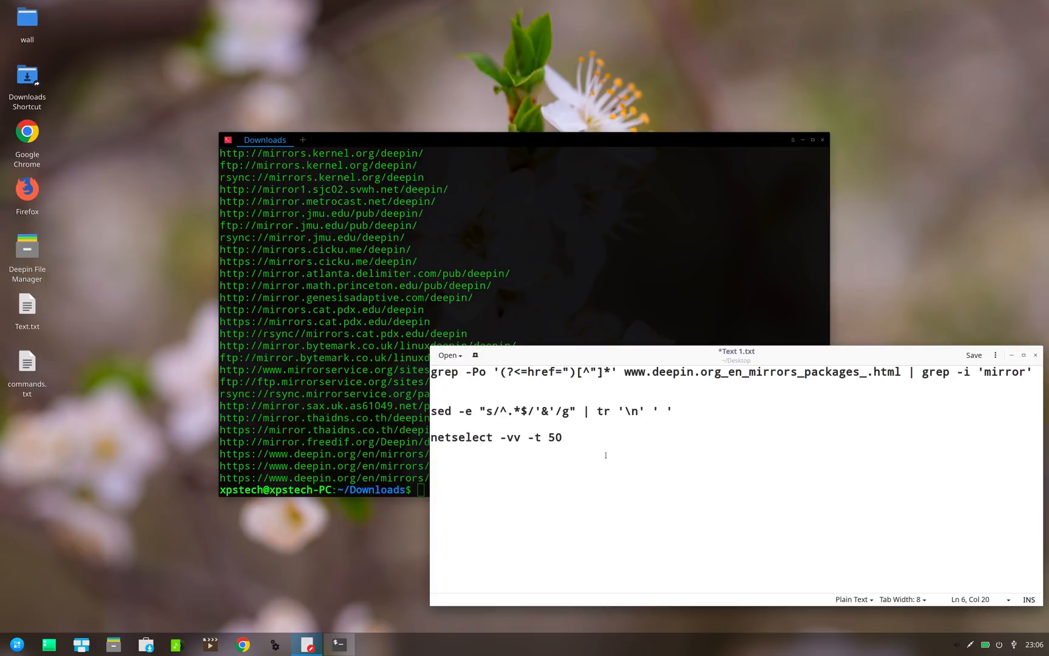
Step: Copy the sed/tr line and paste it after the grep command
triple_click(548, 411)
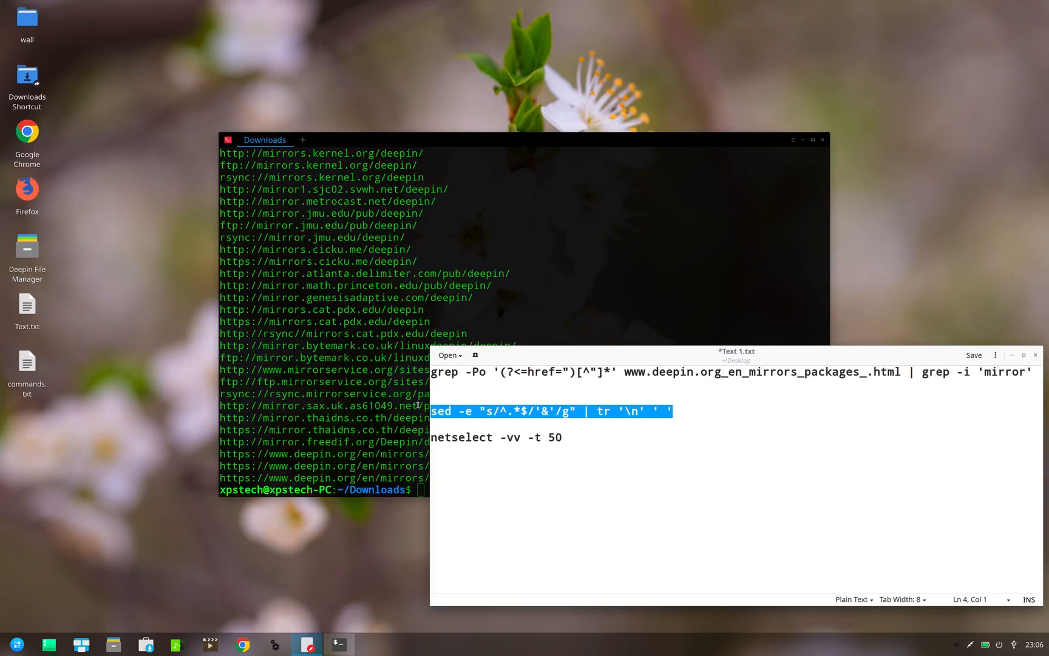
mouse_move(397, 409)
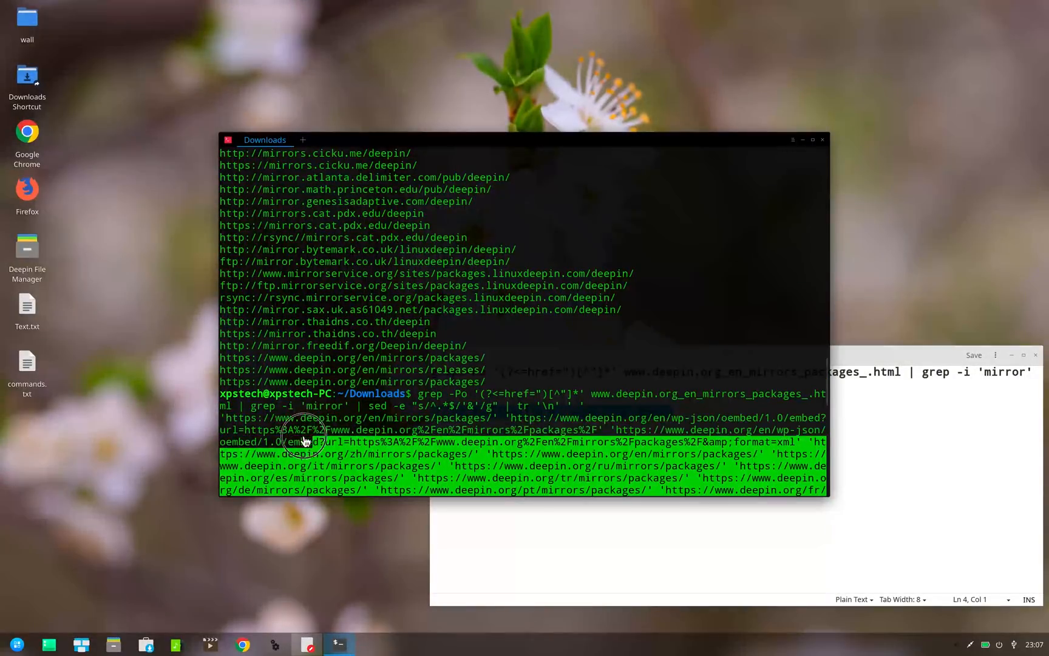
right_click(305, 432)
type("sudo")
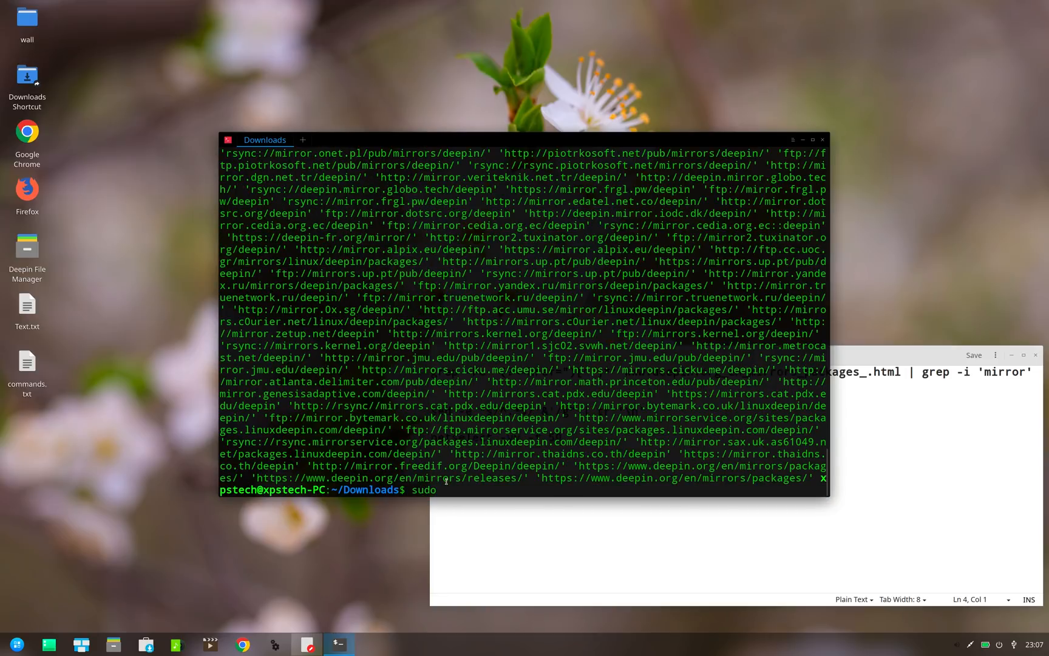
Step: Run netselect -vv -t 50 on the mirror list and maximize the terminal to read results
type("netselect")
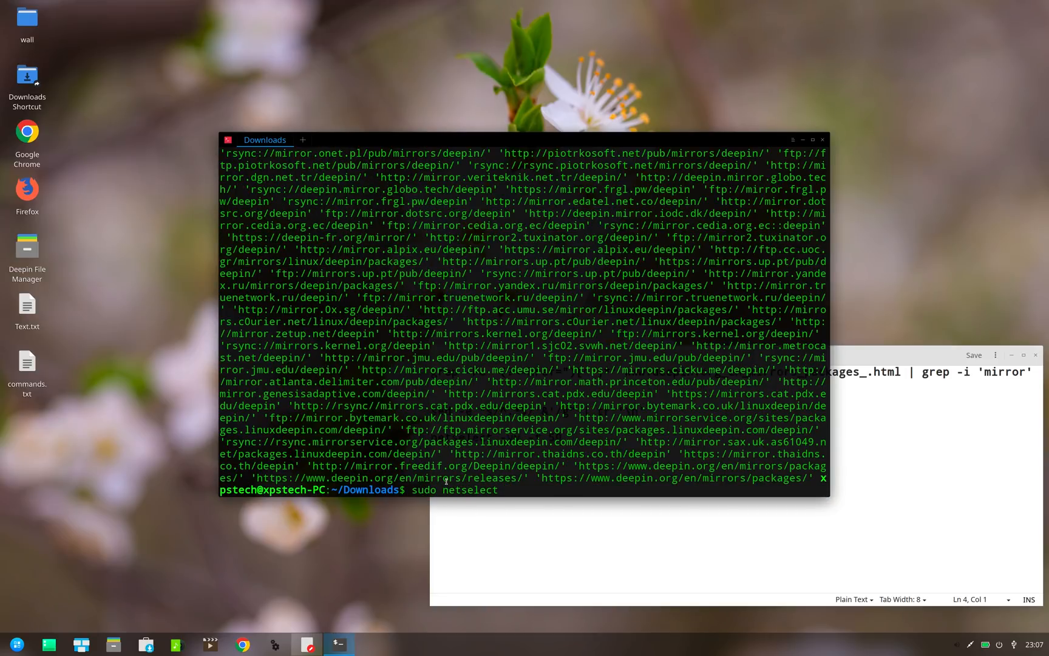
type("-vv -t 50")
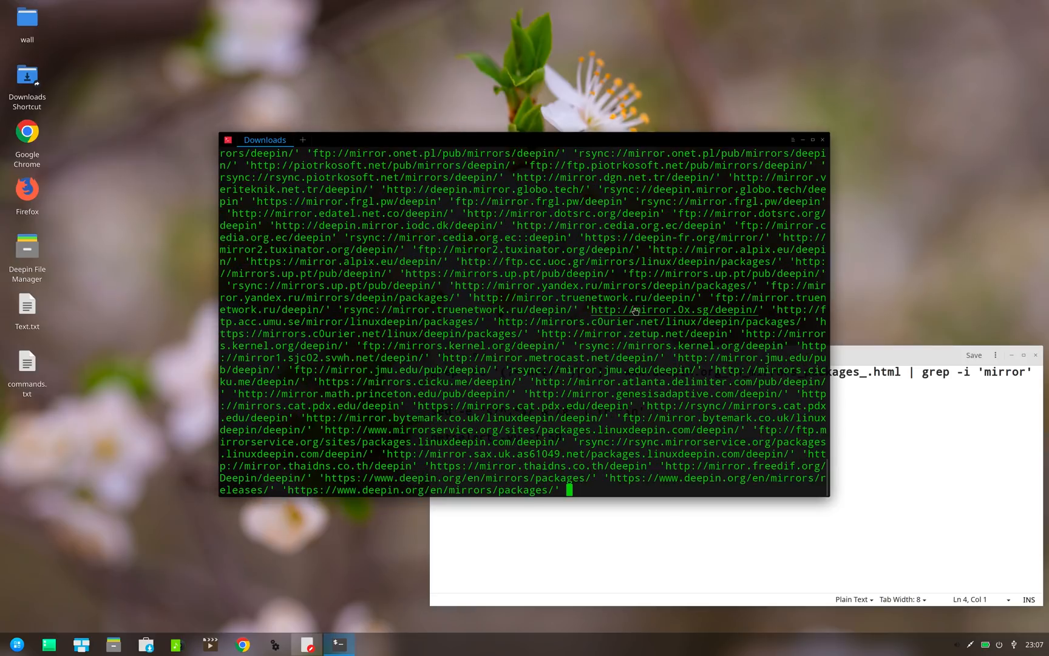
key("Return")
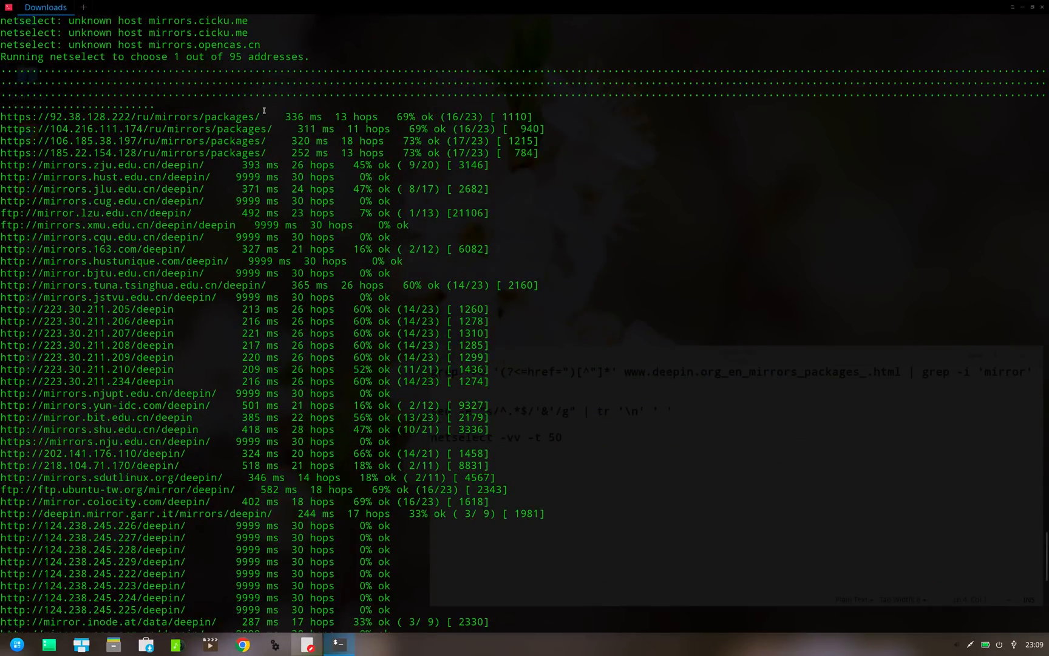
double_click(302, 116)
type("cd /etc/apt")
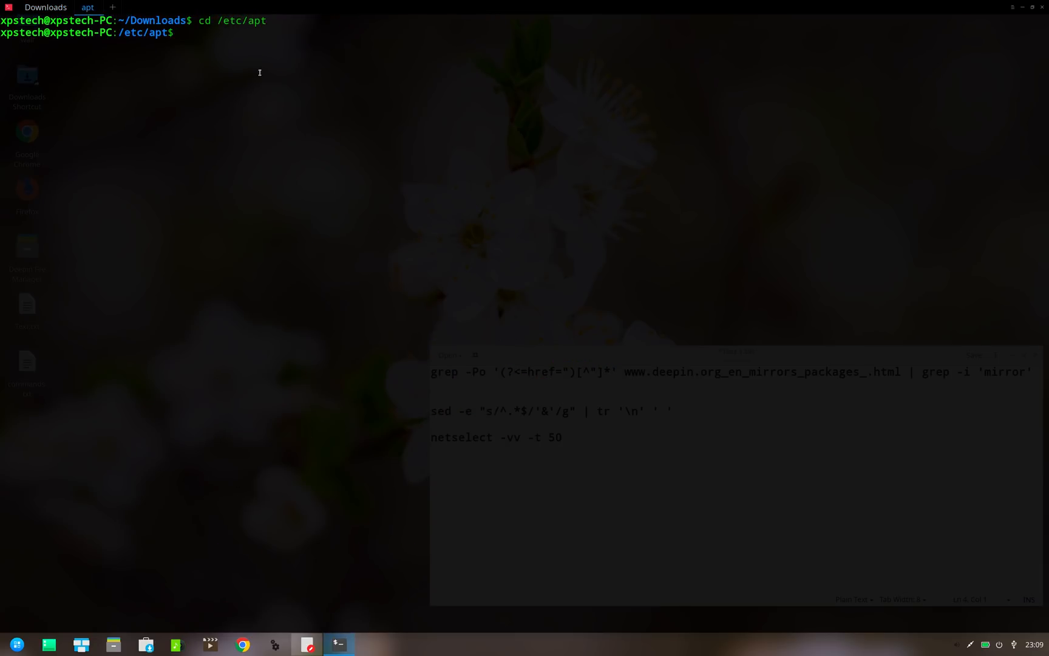
Step: Edit sources.list with sudo vi, run sudo apt-get update, then hide the notes window
type("vi sources.list")
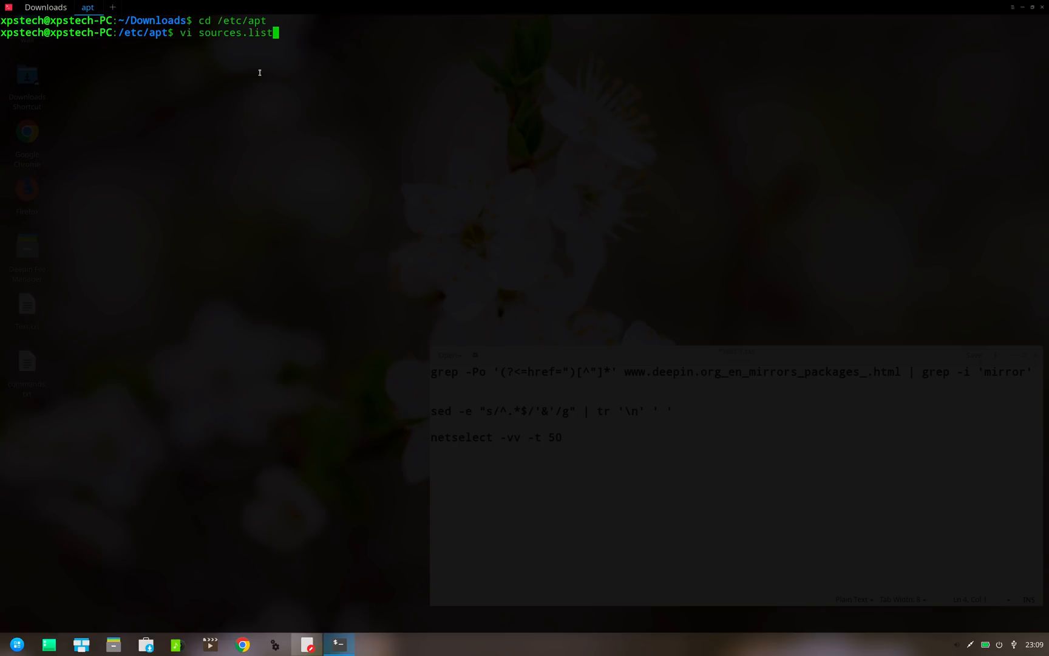
type("sudo")
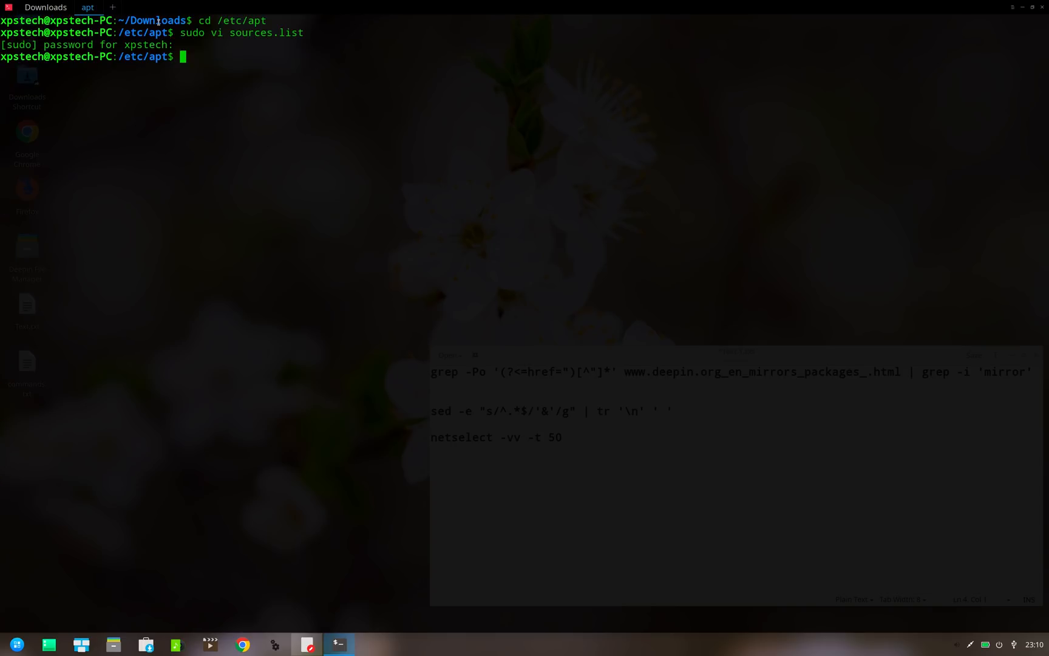
type("sudo")
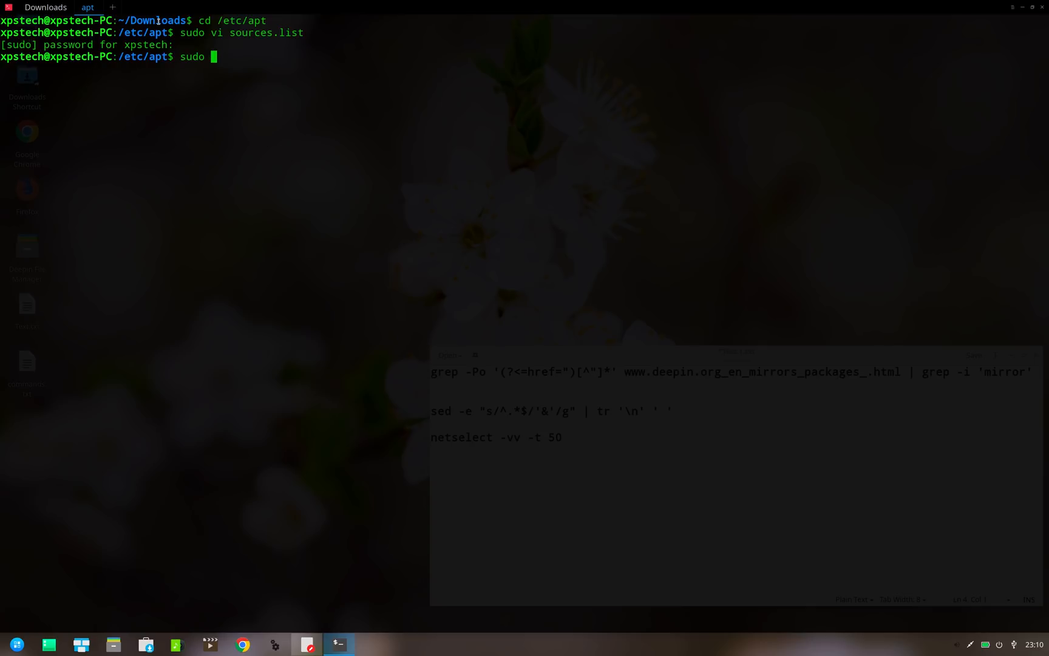
type("apt-get update")
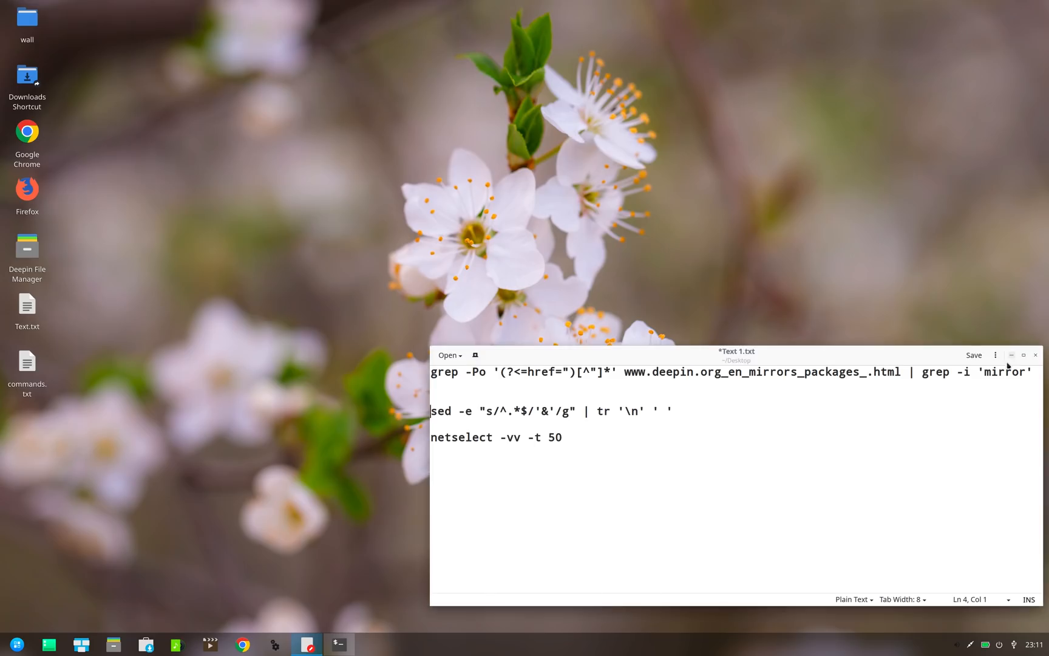
left_click(1011, 354)
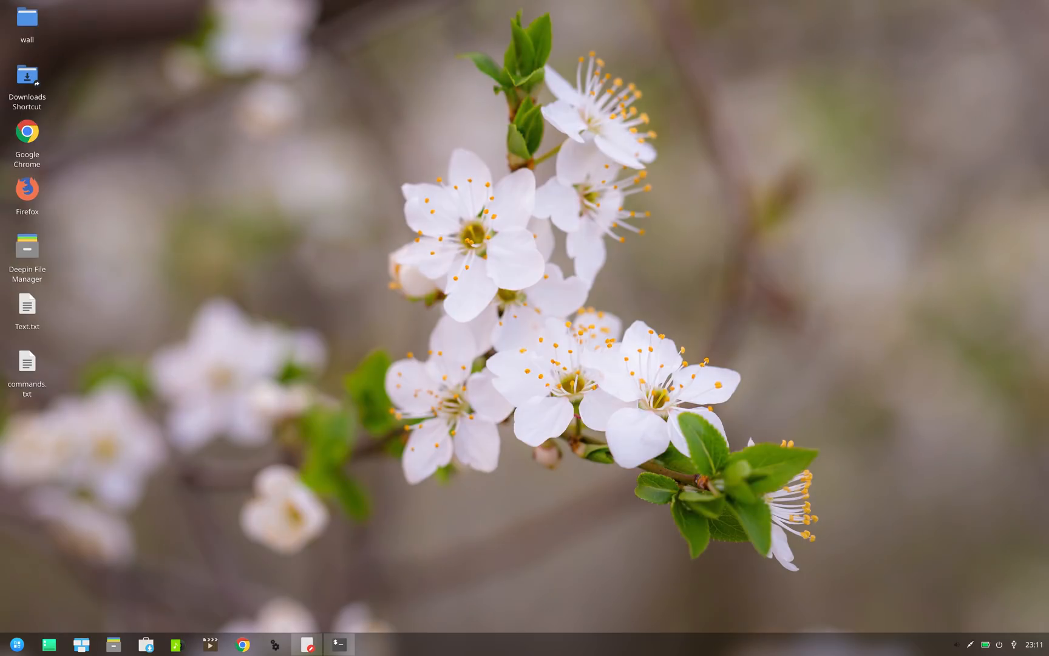